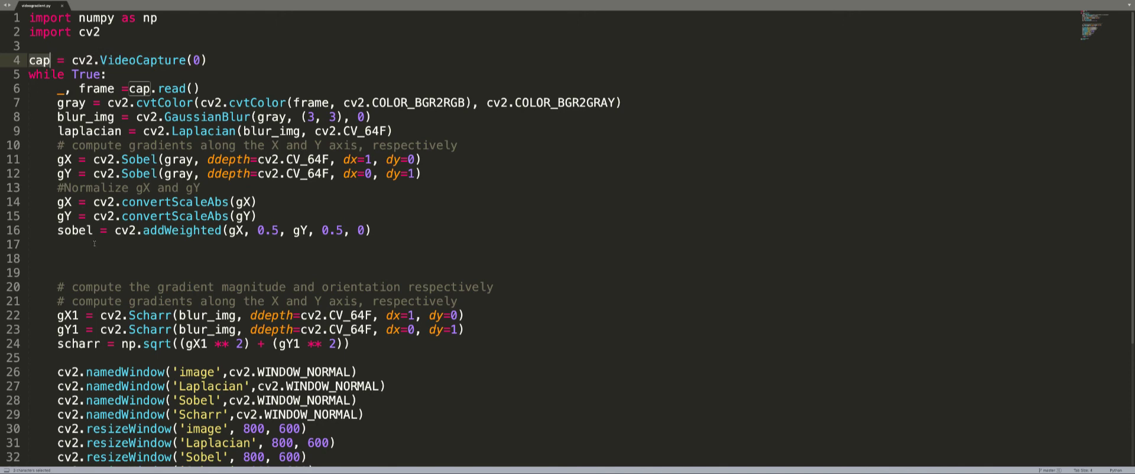
Insert a blank line after the cv2.Laplacian line, before the Sobel comment.
scroll(down, 3)
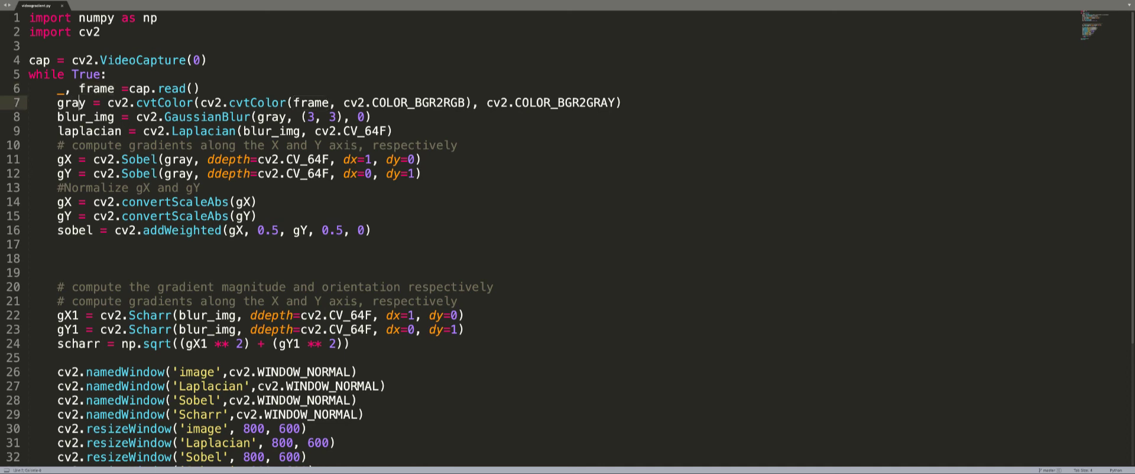
double_click(73, 101)
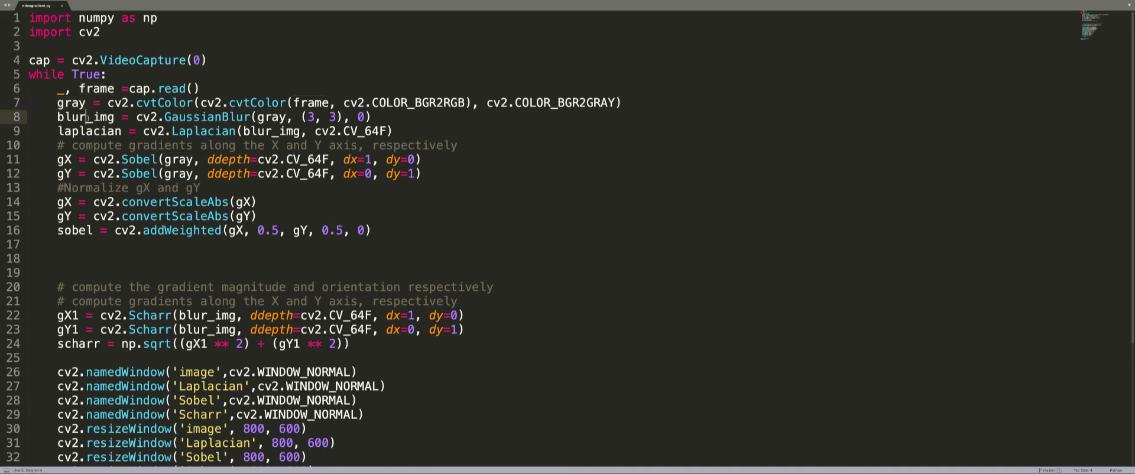
double_click(85, 117)
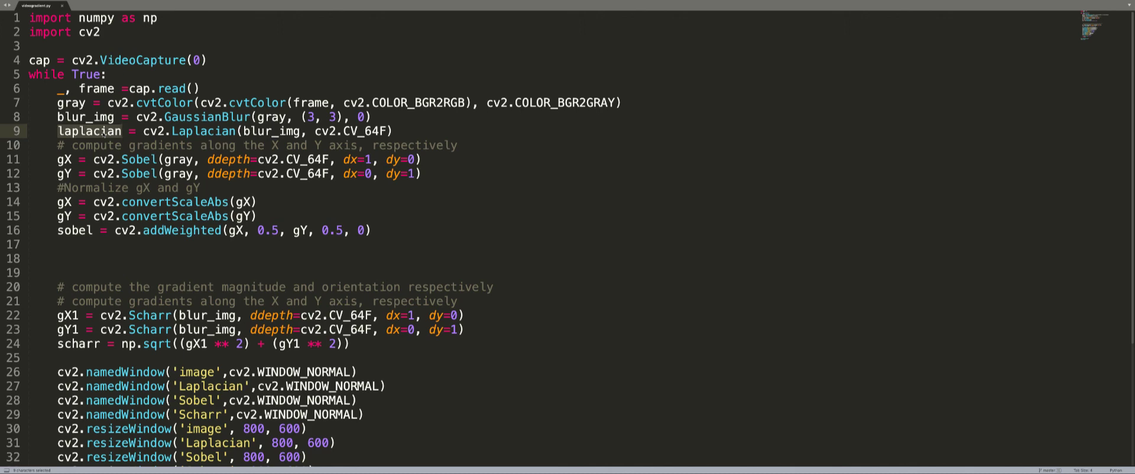
click(256, 131)
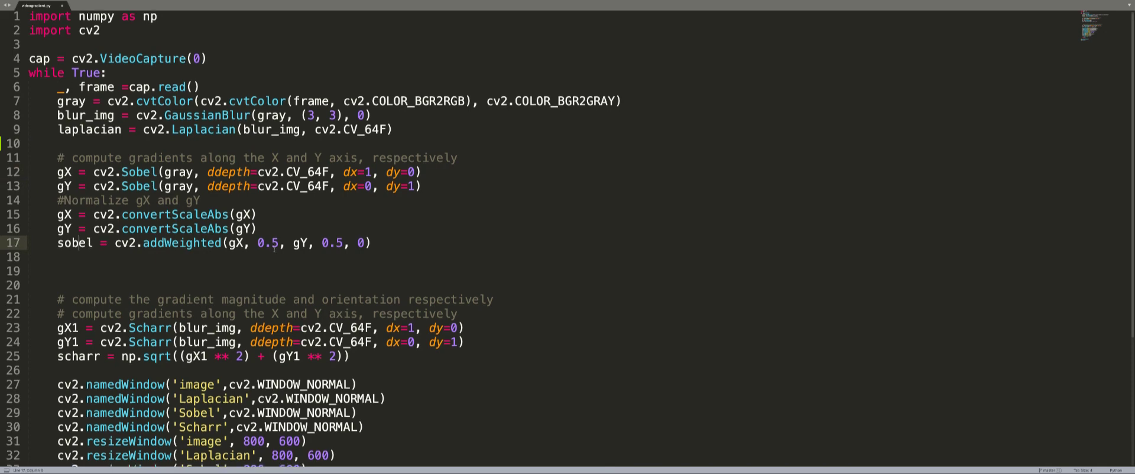
Add blank lines after the namedWindow block and after the resizeWindow block.
scroll(down, 3)
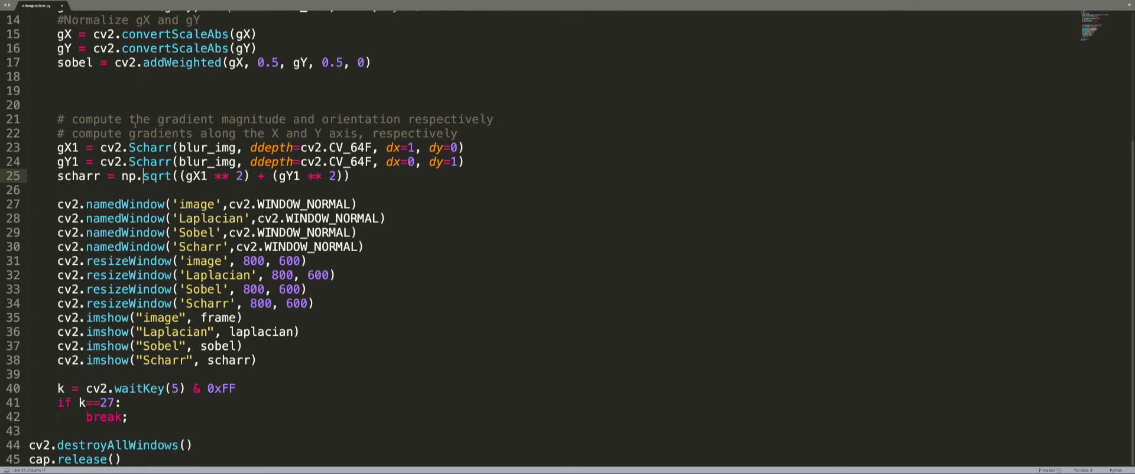
double_click(149, 162)
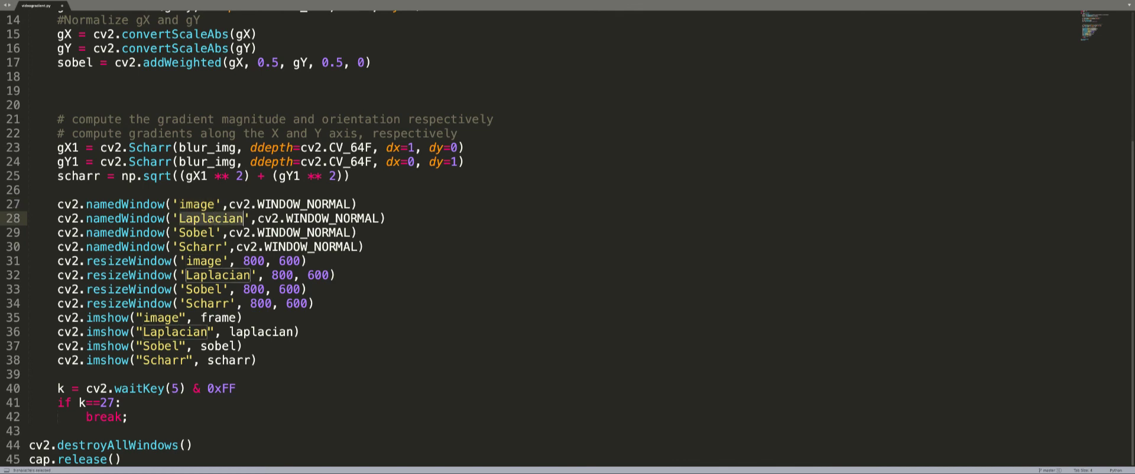
click(199, 233)
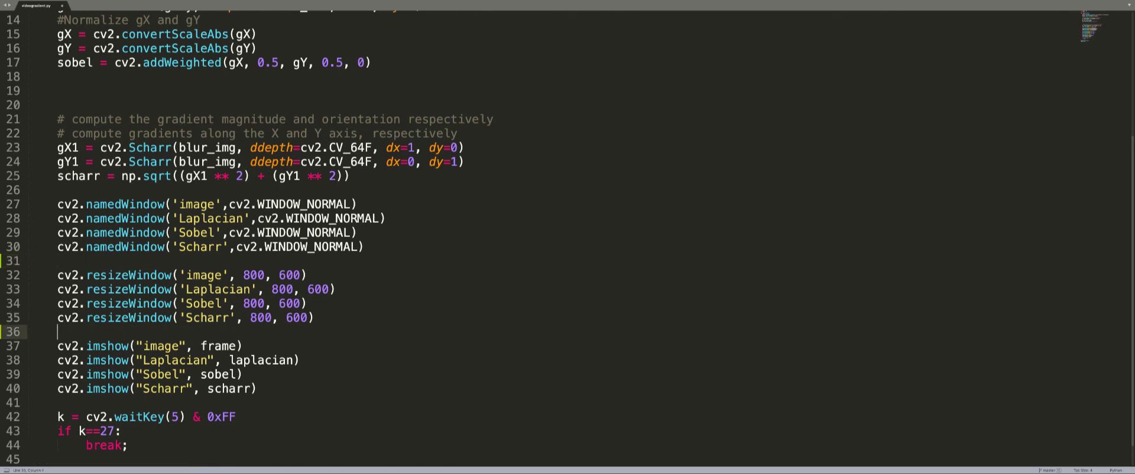
scroll(down, 3)
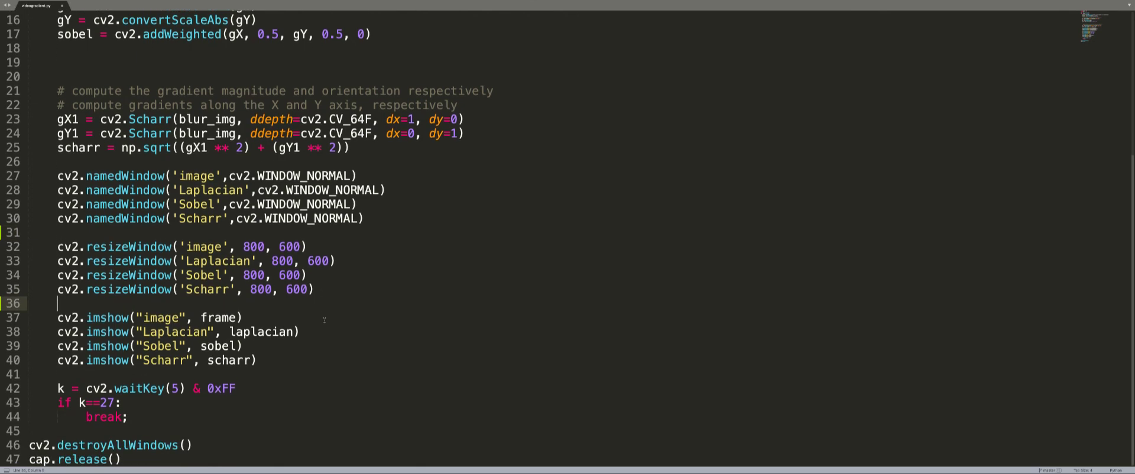
double_click(169, 319)
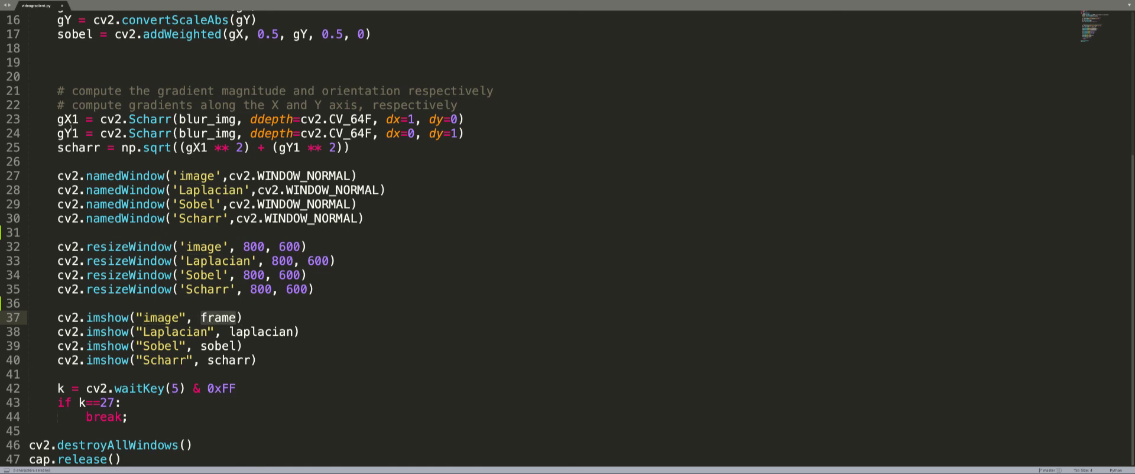
scroll(up, 3)
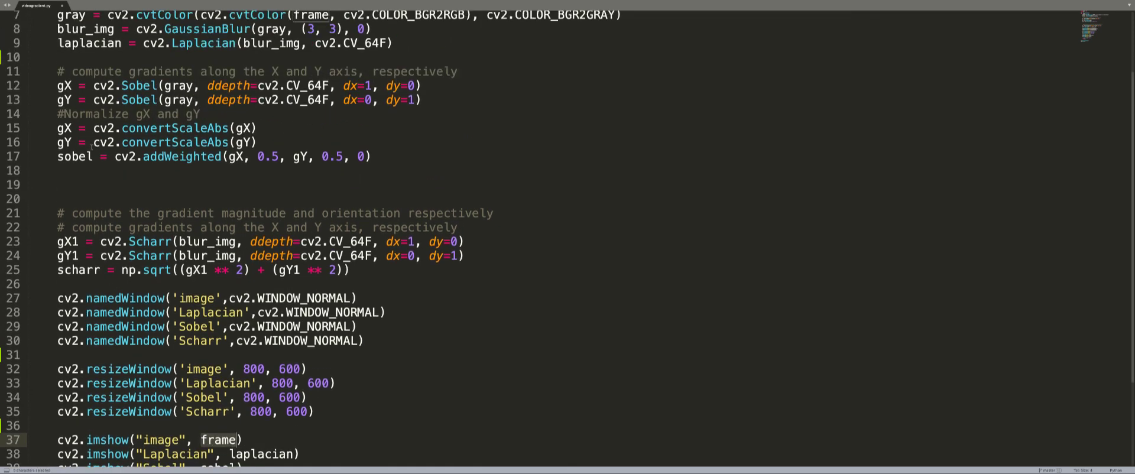
scroll(down, 3)
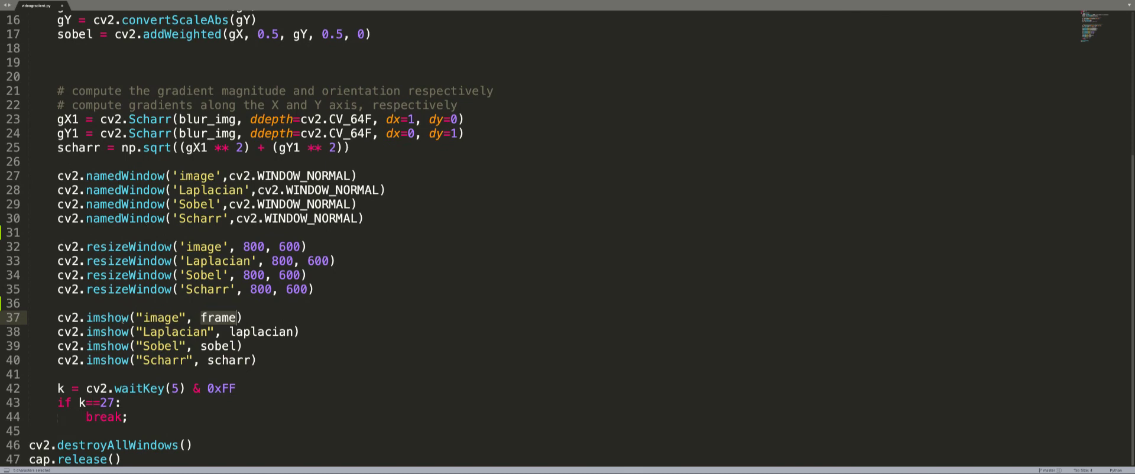
double_click(153, 317)
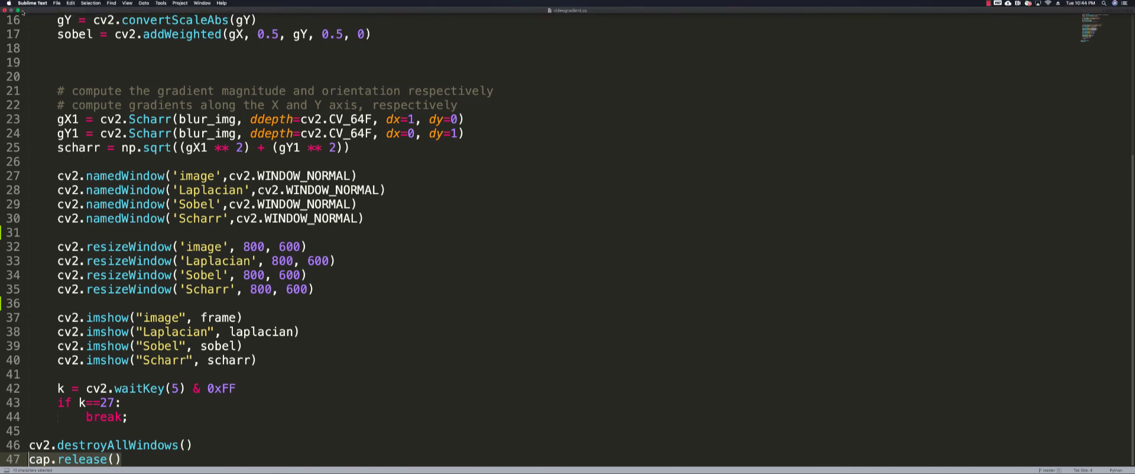
Save the edited videogradient script via File > Save.
click(56, 3)
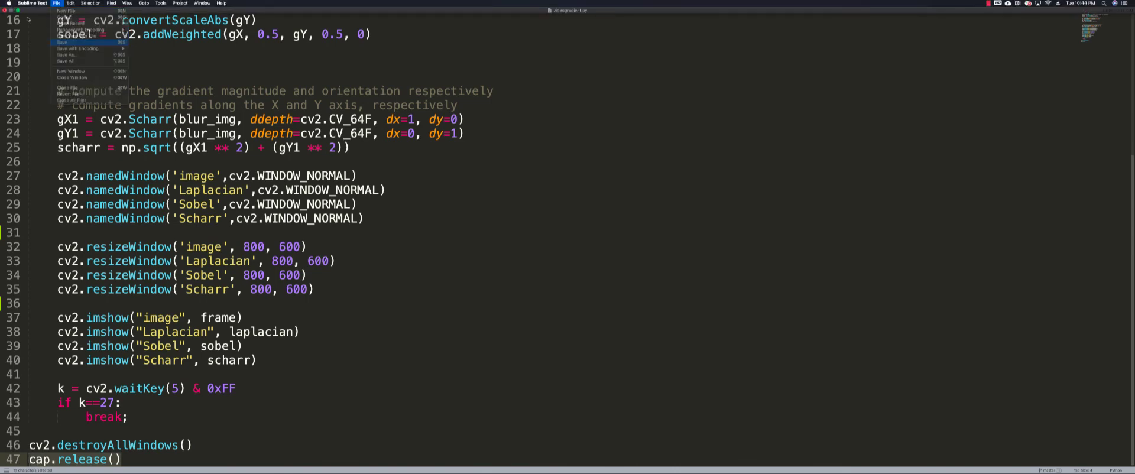
click(62, 42)
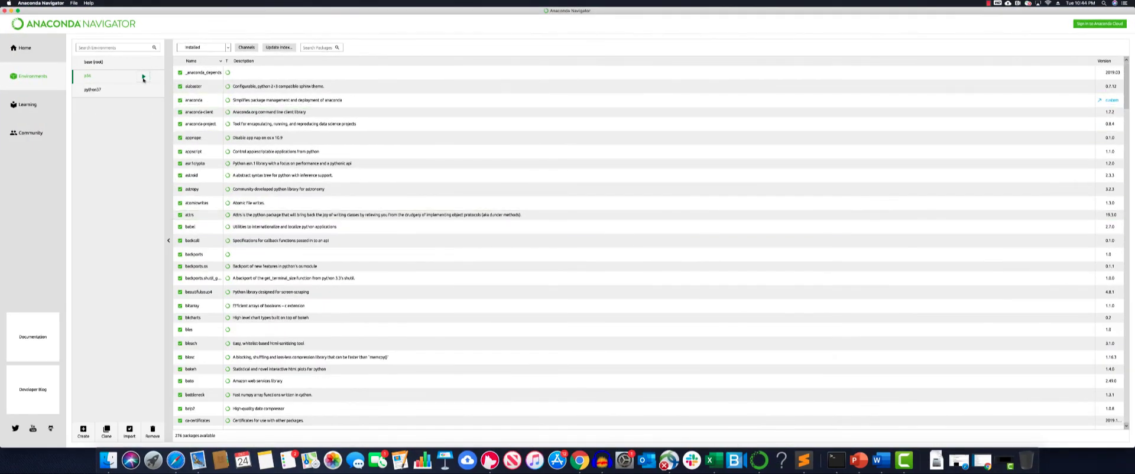
Launch a Terminal from the p36 environment in Anaconda Navigator.
click(143, 77)
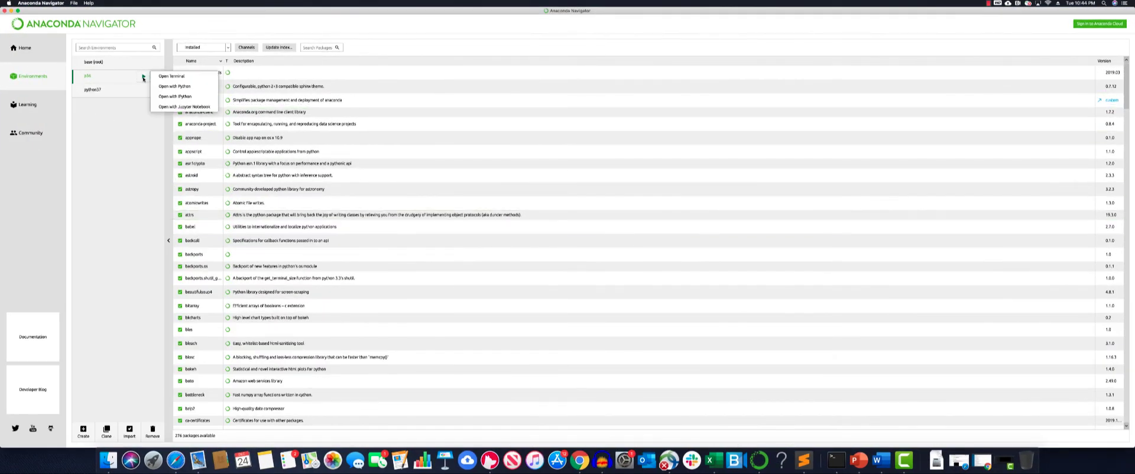
click(173, 76)
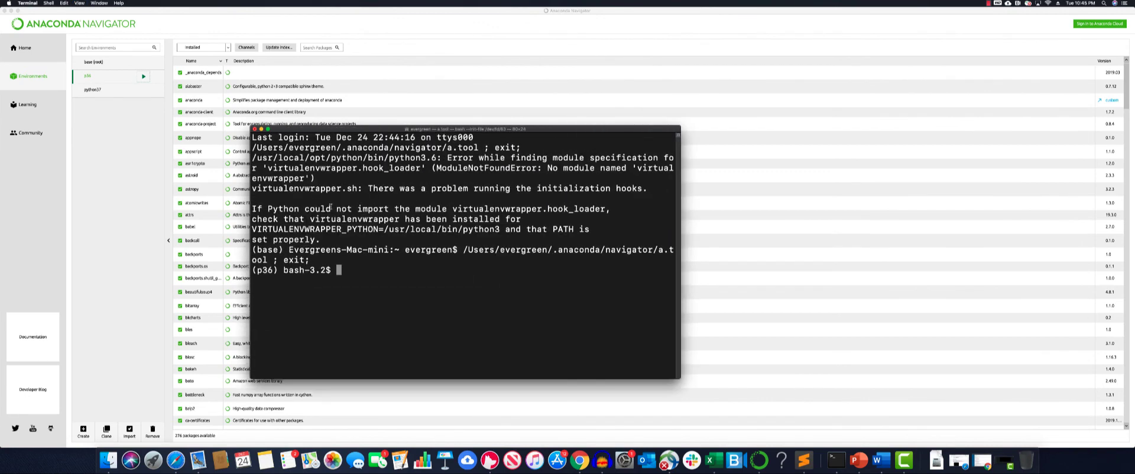
Navigate into code/cv/ImageFundamentals, list videogradient.py, and start a python command.
text(pwd)
text(cd)
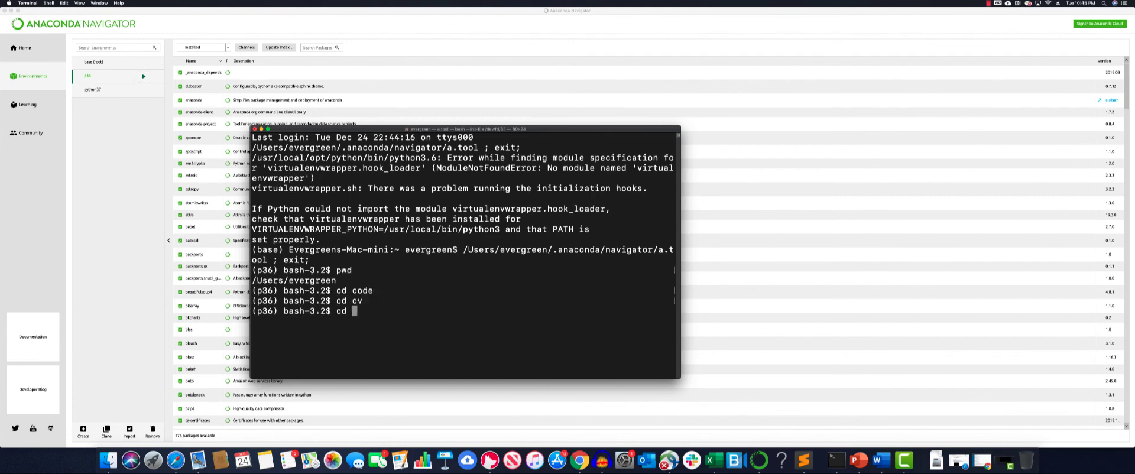
text(im)
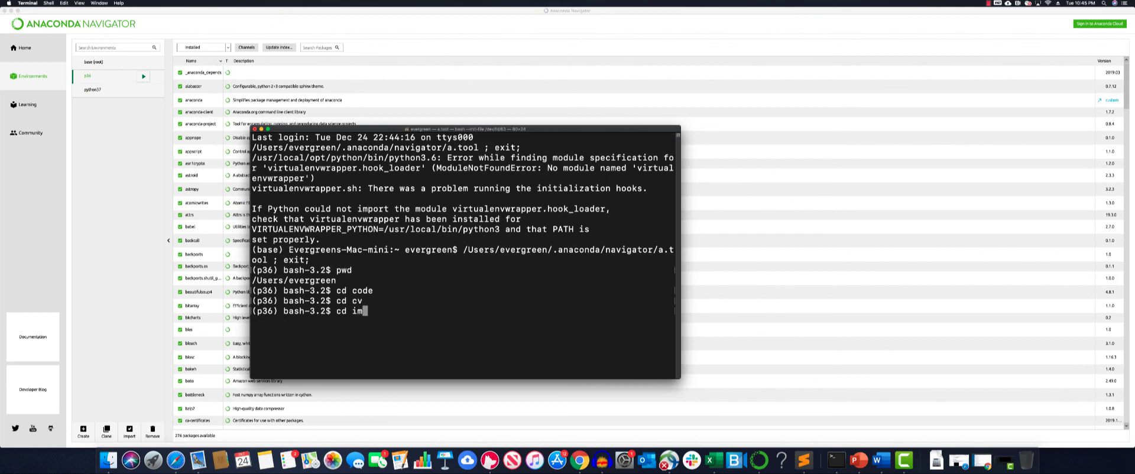
key(backspace)
text(pwd)
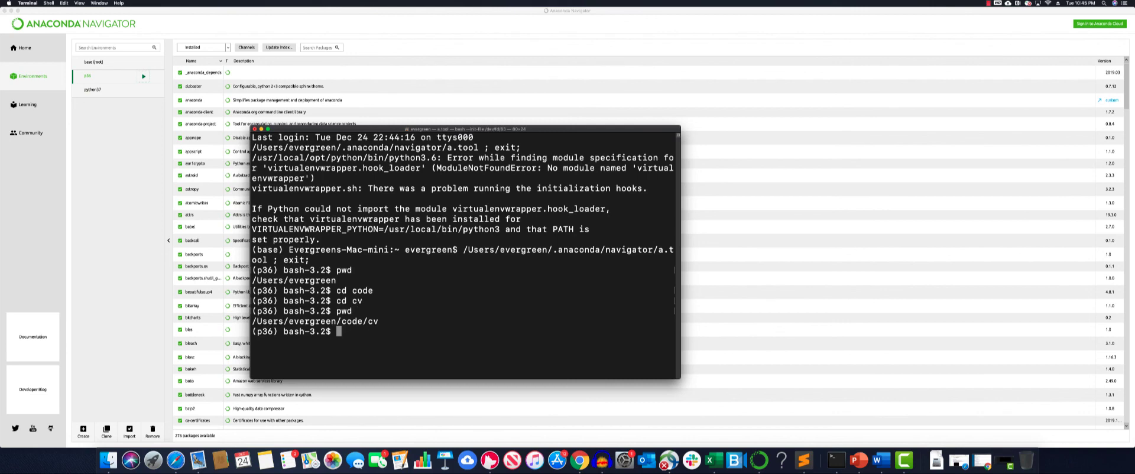
text(ls)
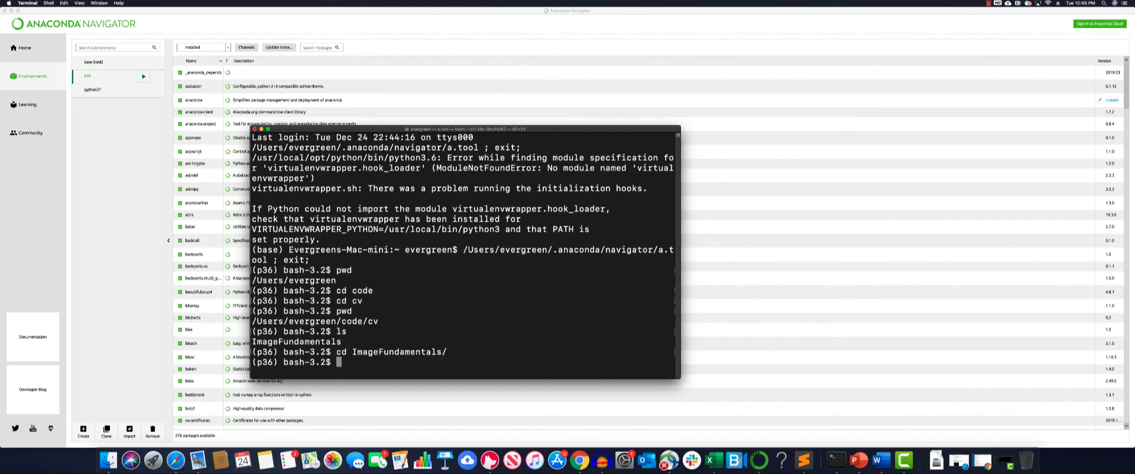
text(ls)
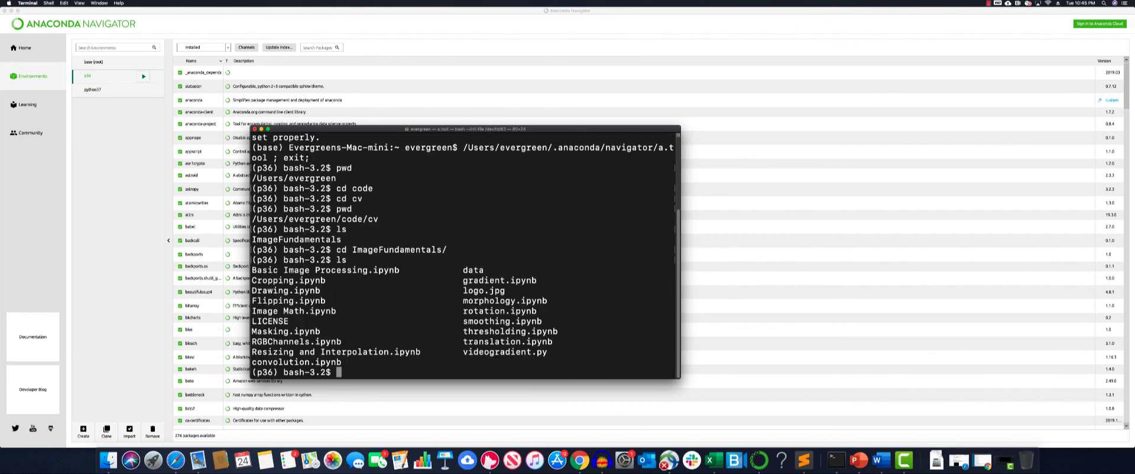
text(python)
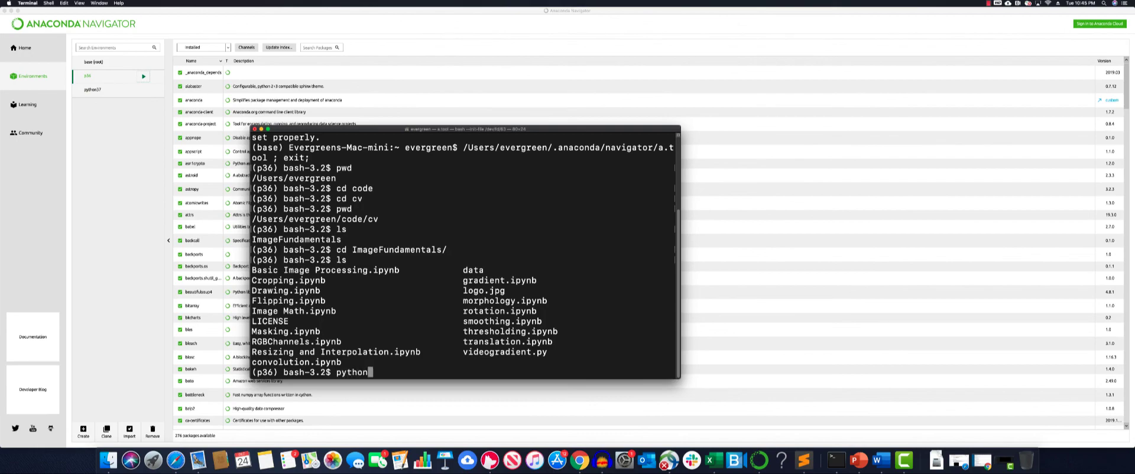